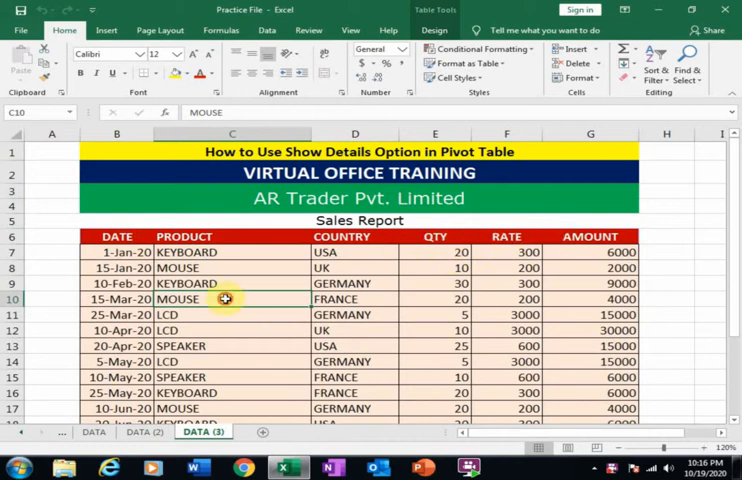
Select the sales report range from DATE to AMOUNT as the pivot source
scroll("down", 3)
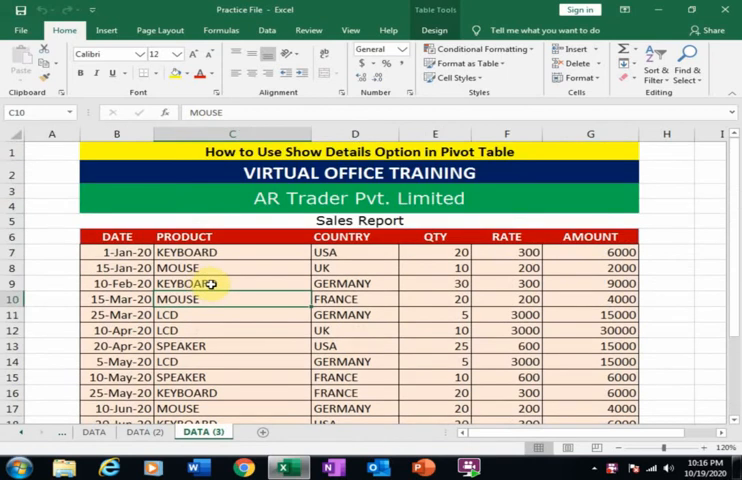
mouse_move(216, 296)
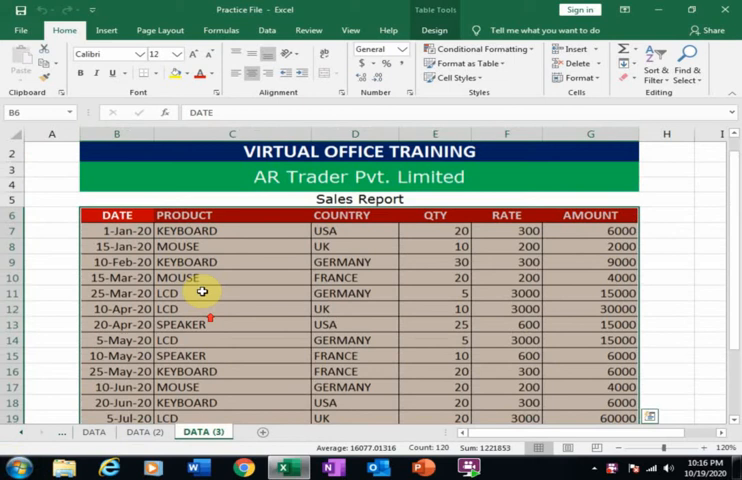
left_click(106, 30)
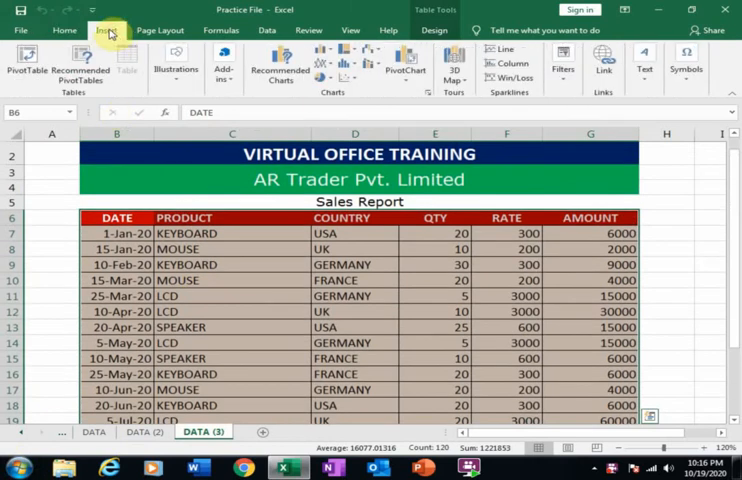
Insert a PivotTable from the sales data onto a new worksheet
left_click(26, 64)
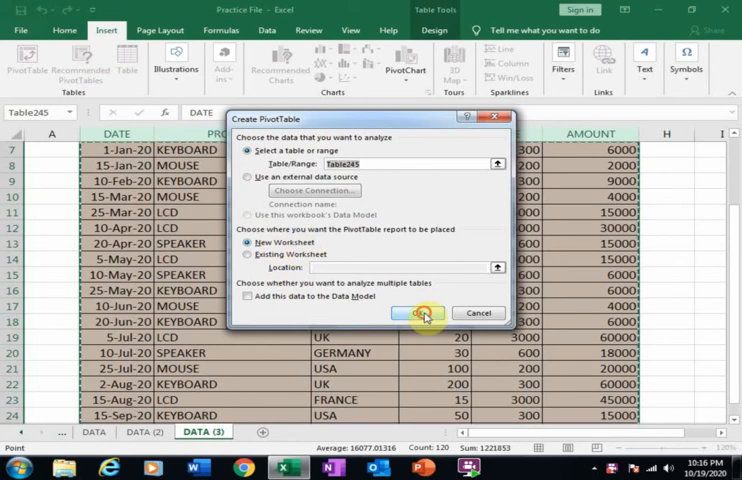
left_click(416, 312)
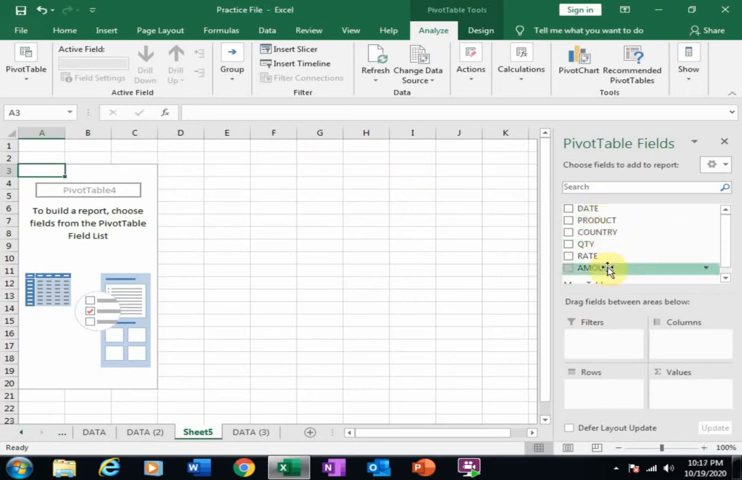
mouse_move(596, 220)
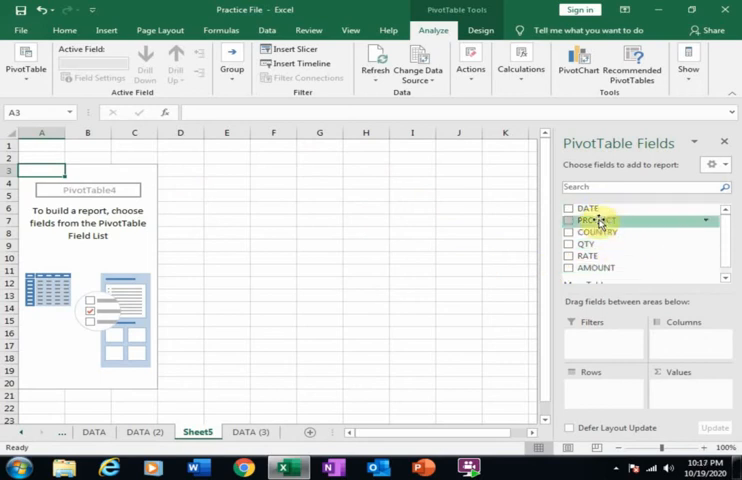
Place PRODUCT in Rows and AMOUNT in Values to total amount per product
left_click_drag(596, 220, 604, 384)
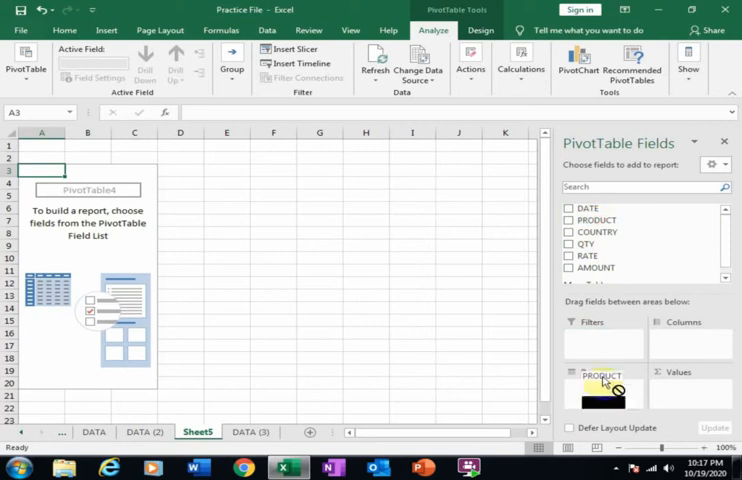
left_click(568, 220)
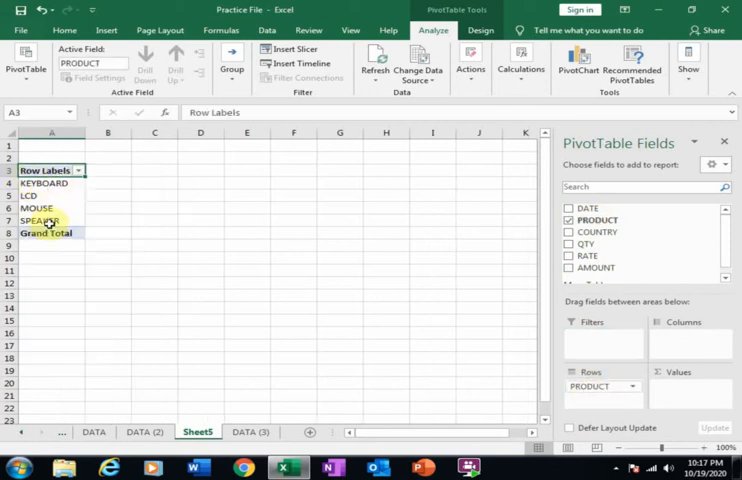
mouse_move(588, 290)
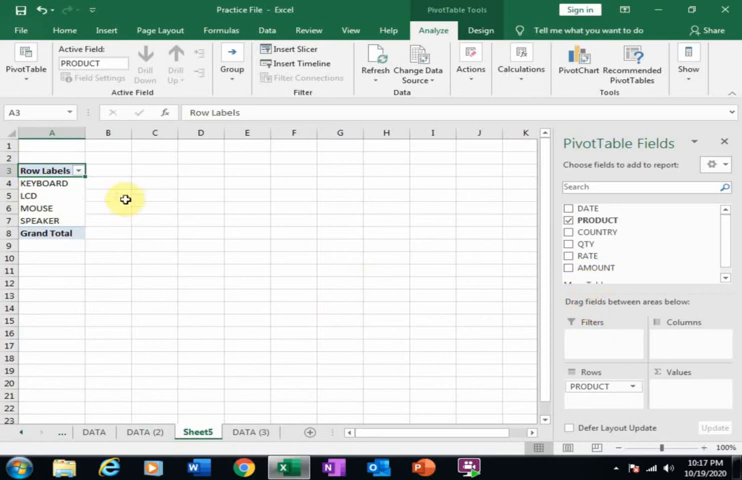
mouse_move(112, 184)
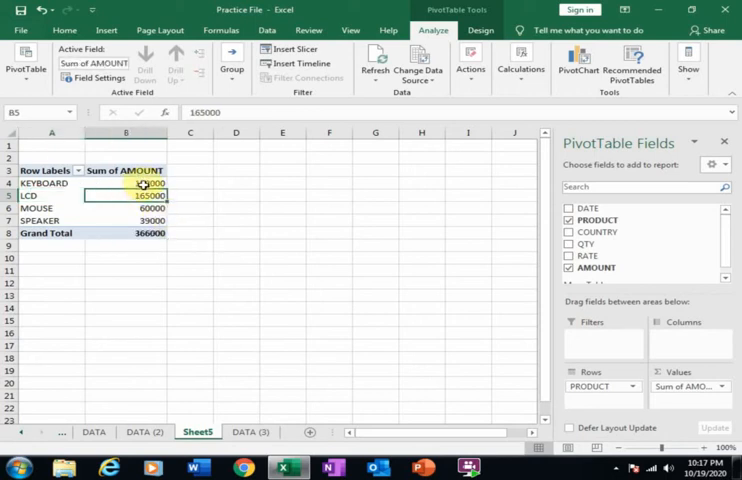
Show Details for the KEYBOARD and LCD totals on new sheets, then return to Sheet5
left_click(124, 184)
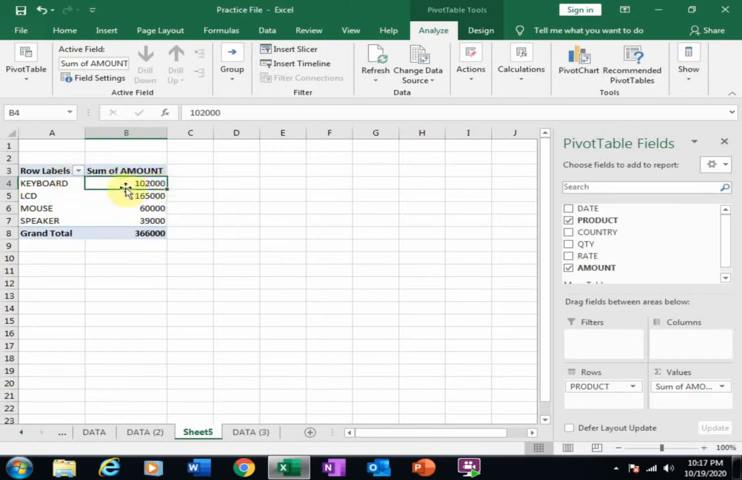
mouse_move(128, 184)
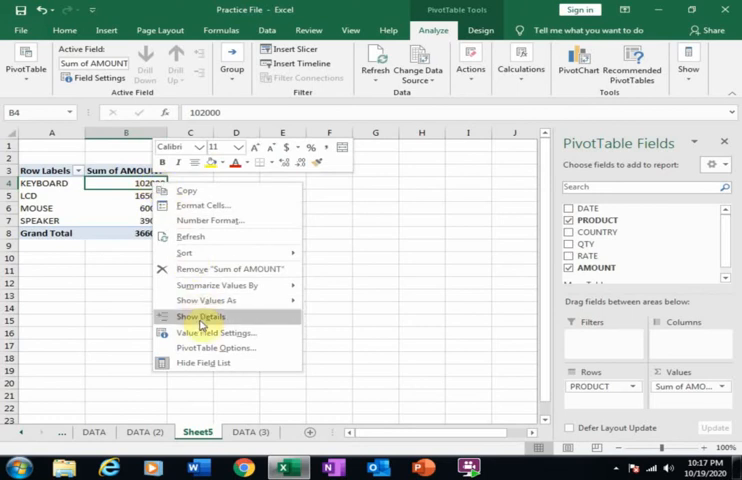
left_click(200, 316)
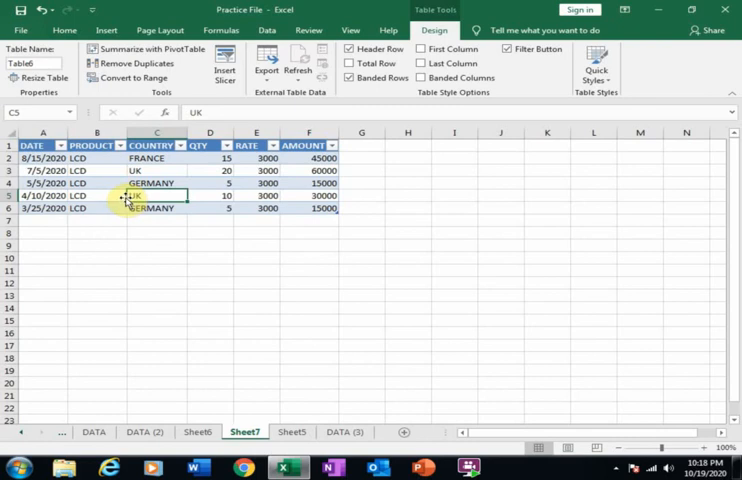
left_click(270, 432)
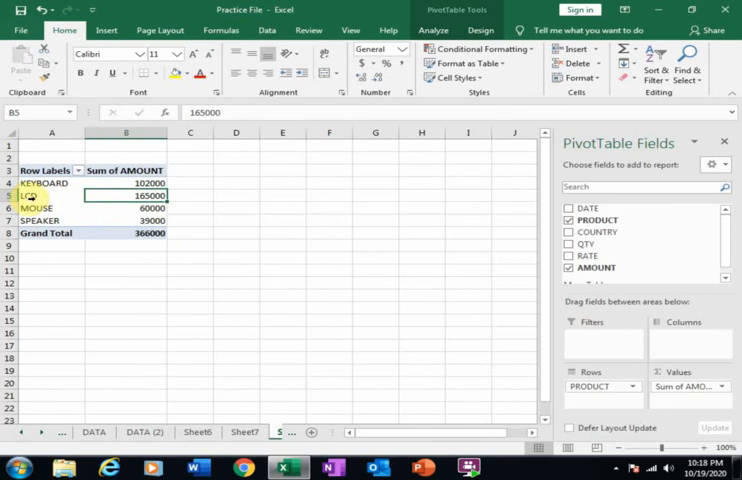
Show Details for the MOUSE total, listing its sales records on a new sheet
left_click(124, 208)
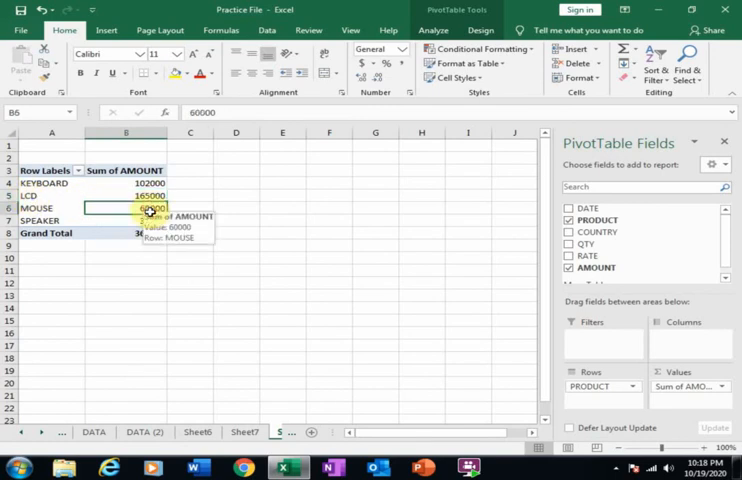
right_click(124, 208)
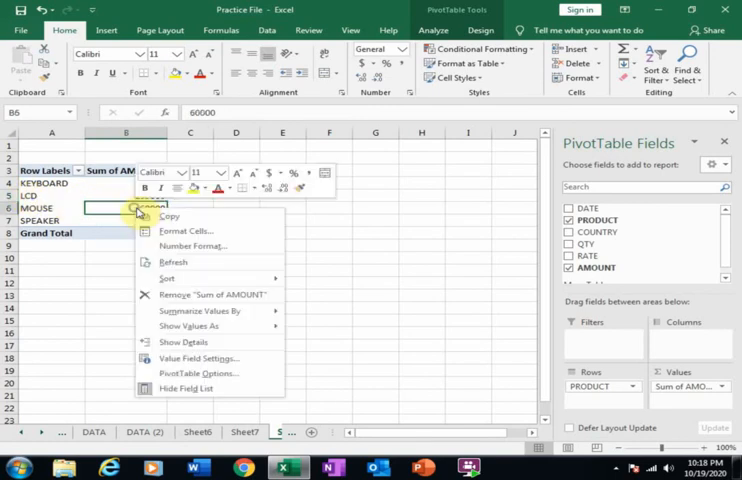
mouse_move(184, 342)
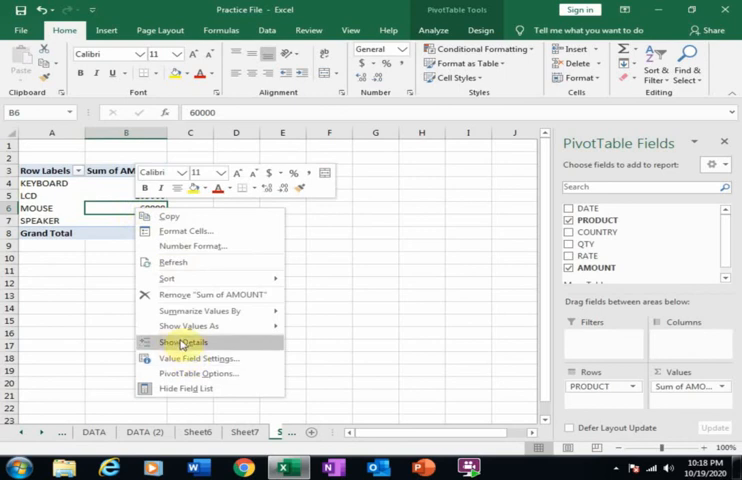
left_click(184, 340)
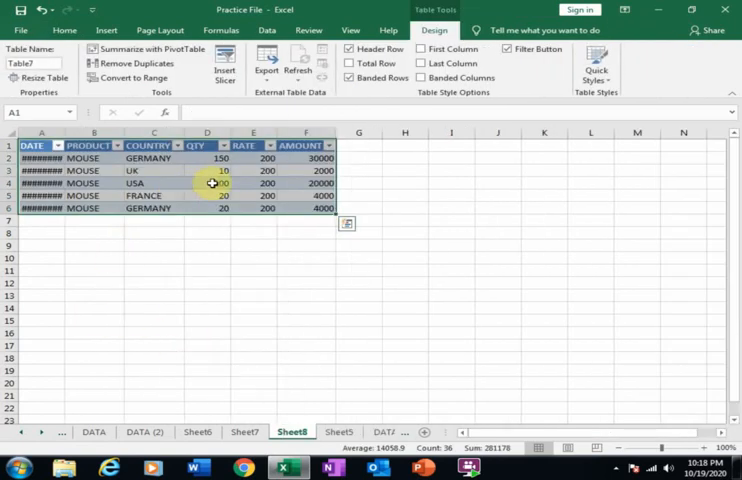